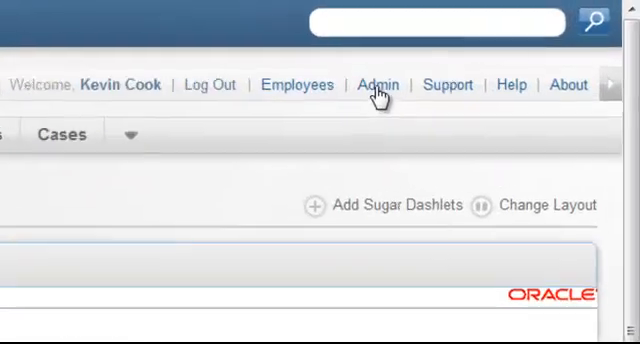
- Open the Admin area to start creating a new user
click(377, 83)
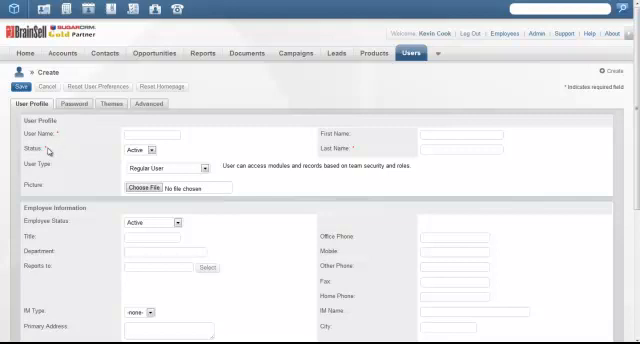
scroll(down, 3)
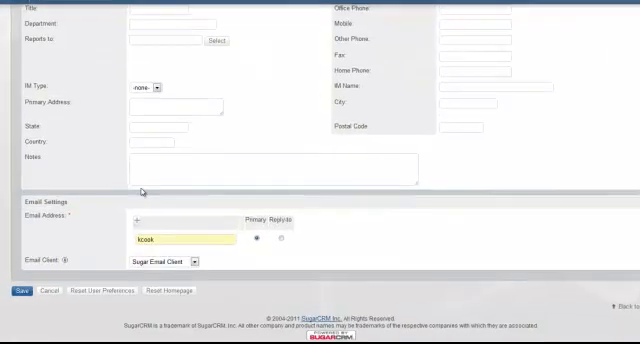
text(@)
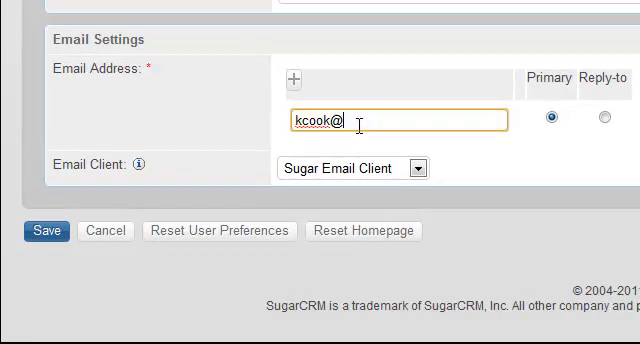
text(brainsell.)
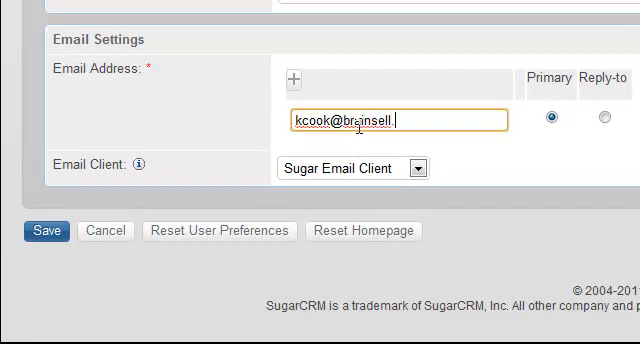
text(net)
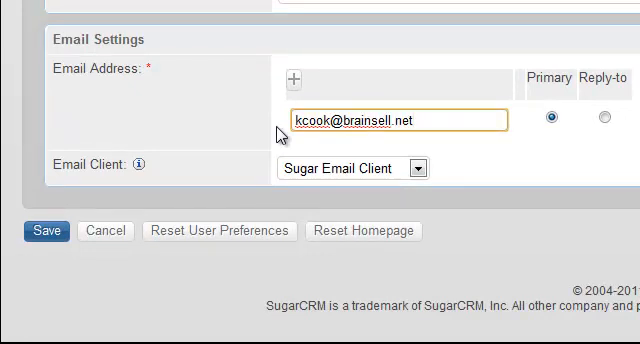
mouse_move(422, 169)
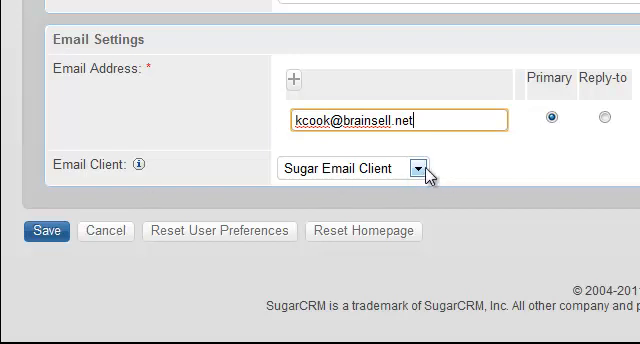
- Set the Email Client to External Email Client
click(422, 168)
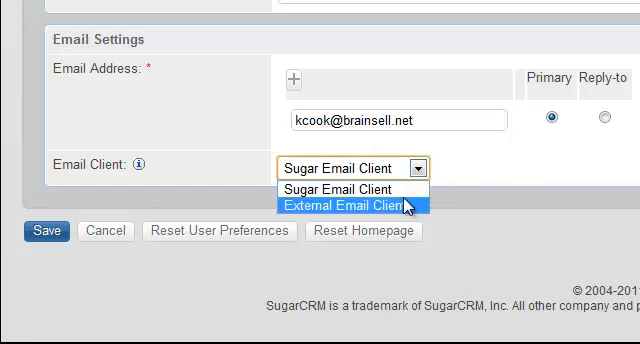
click(345, 207)
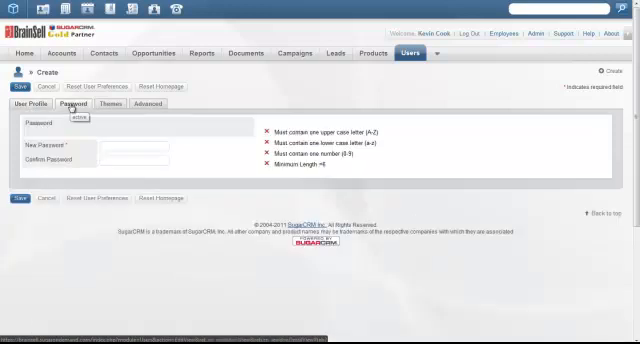
- Review the Password tab's requirements, then return to the User Profile tab
click(130, 147)
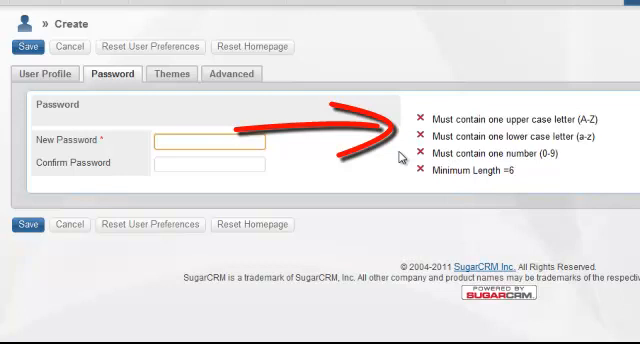
click(45, 72)
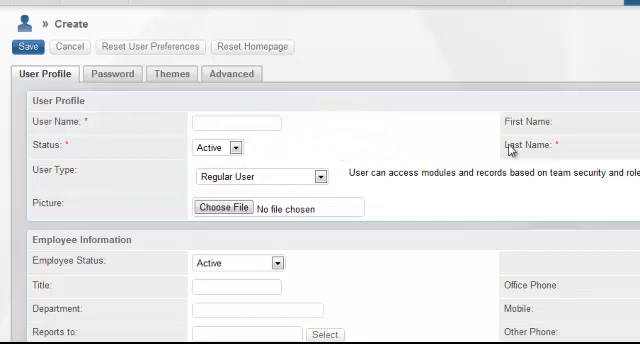
mouse_move(28, 46)
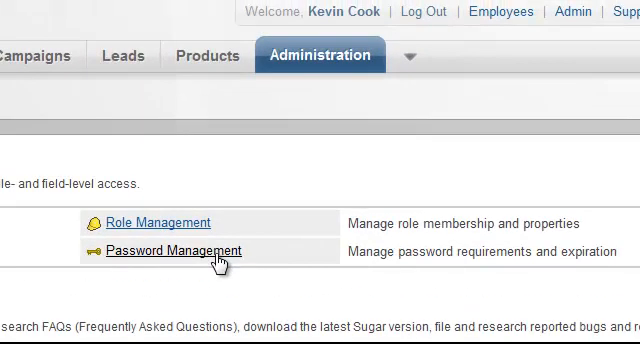
- Open the Password Management settings showing minimum length 6 and character rules
click(180, 251)
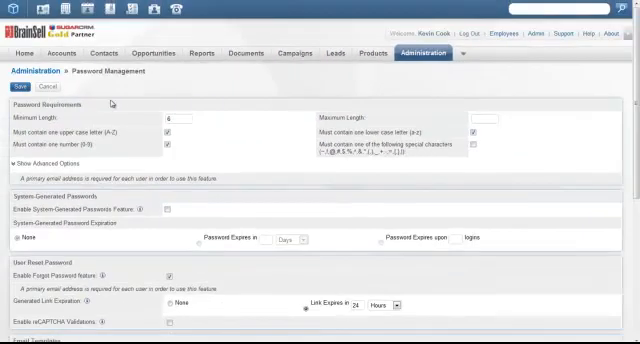
mouse_move(244, 105)
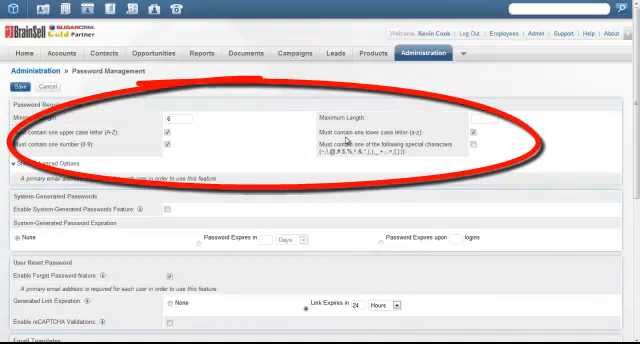
mouse_move(173, 131)
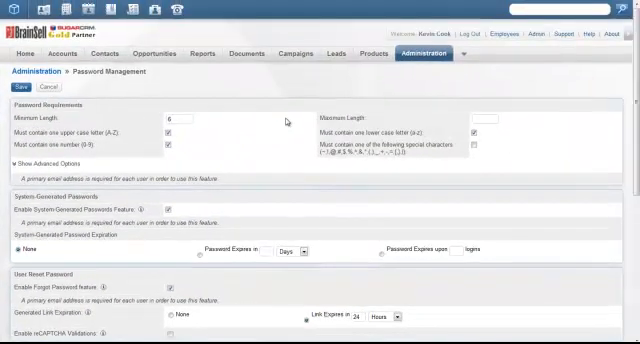
mouse_move(232, 202)
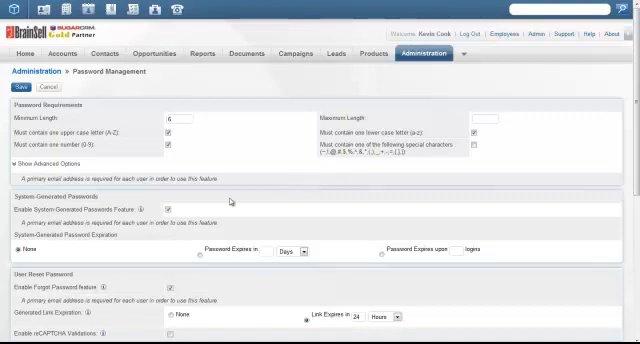
click(166, 211)
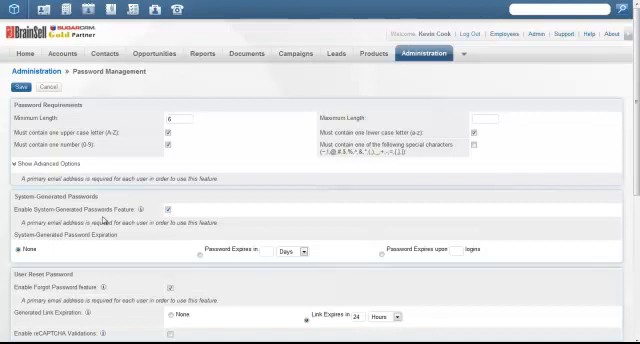
mouse_move(137, 232)
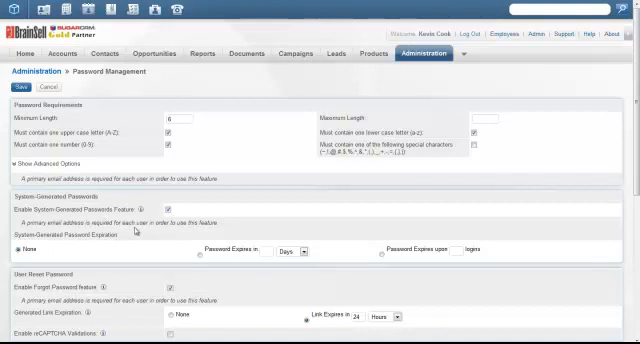